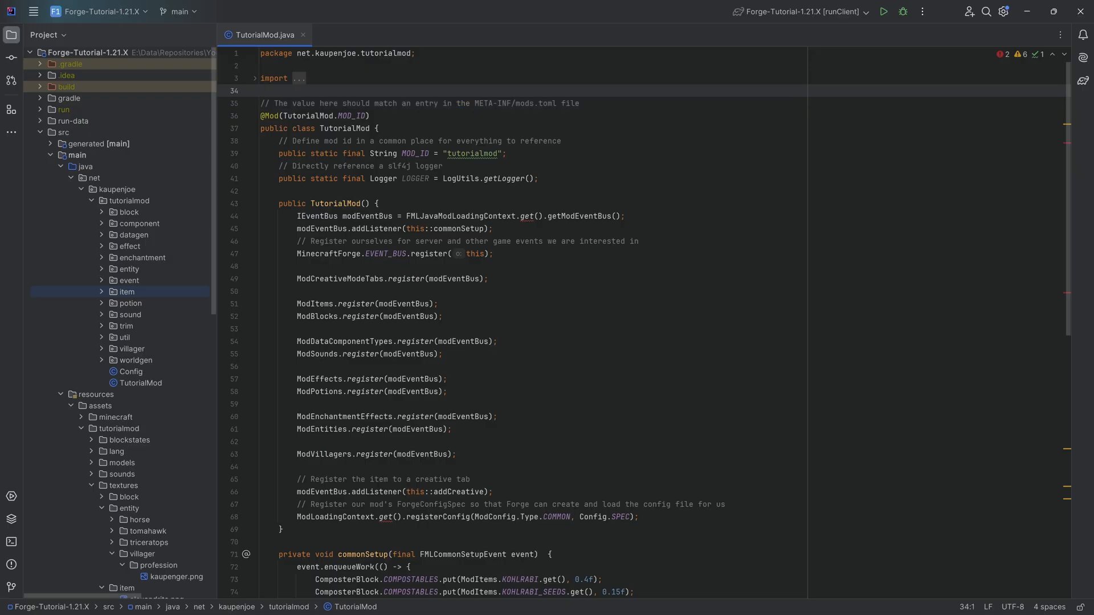
- Expand the item and custom packages in the Project tree to reach ChiselItem.java
{"action": "left_click", "coordinate": [125, 290]}
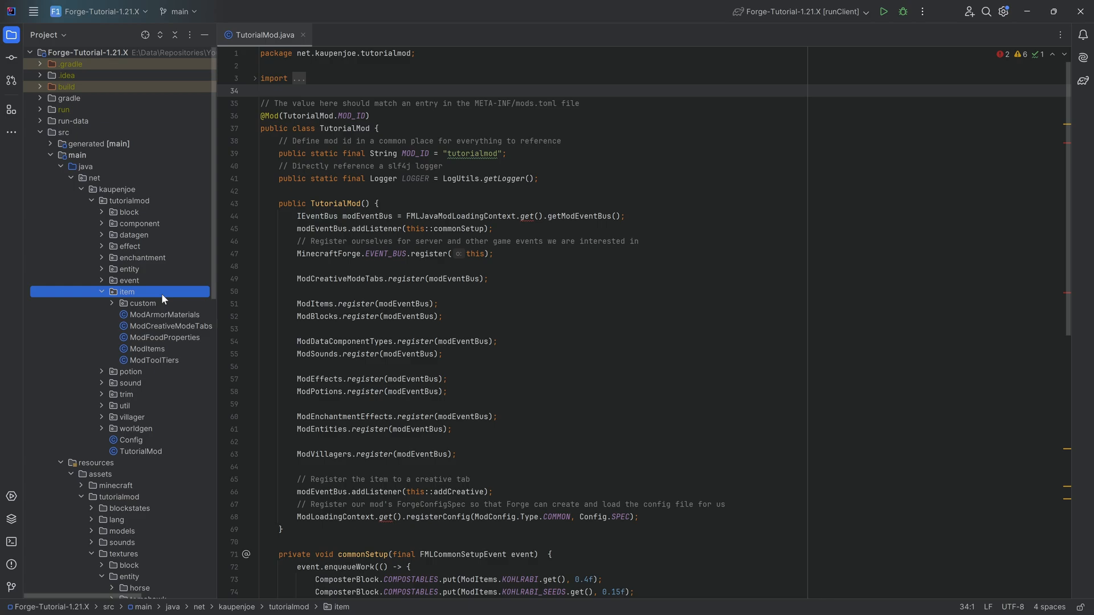
{"action": "left_click", "coordinate": [143, 303]}
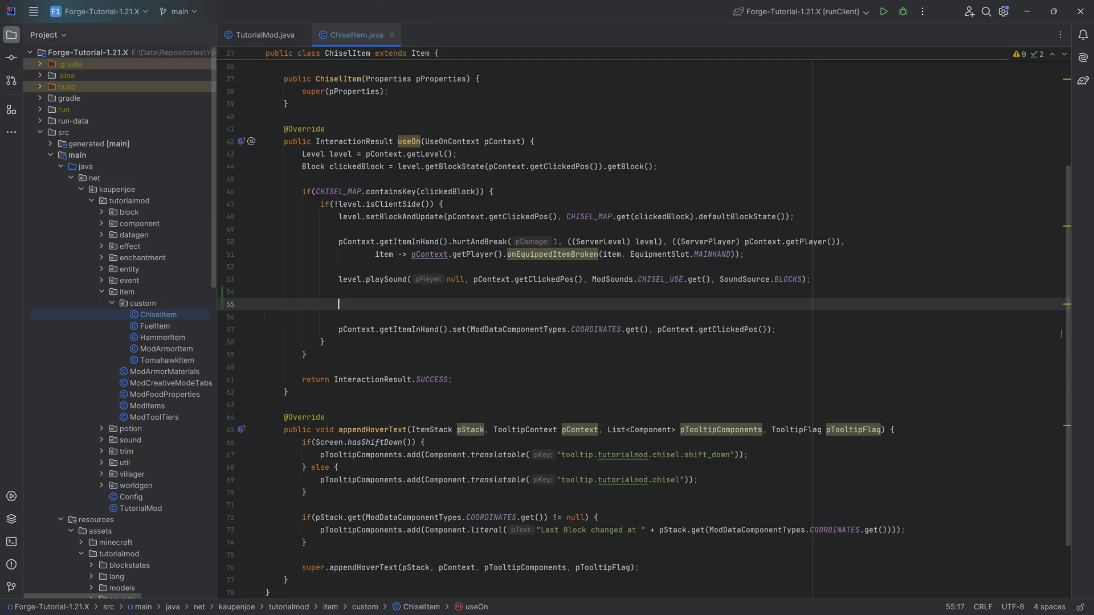
{"action": "double_click", "coordinate": [409, 143]}
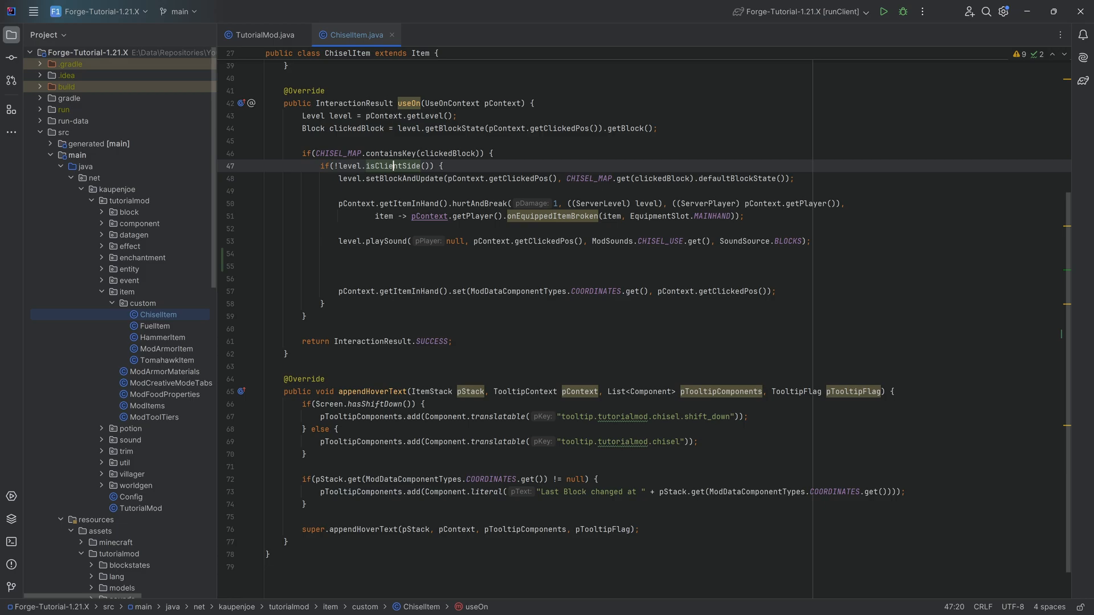
{"action": "left_click", "coordinate": [438, 166]}
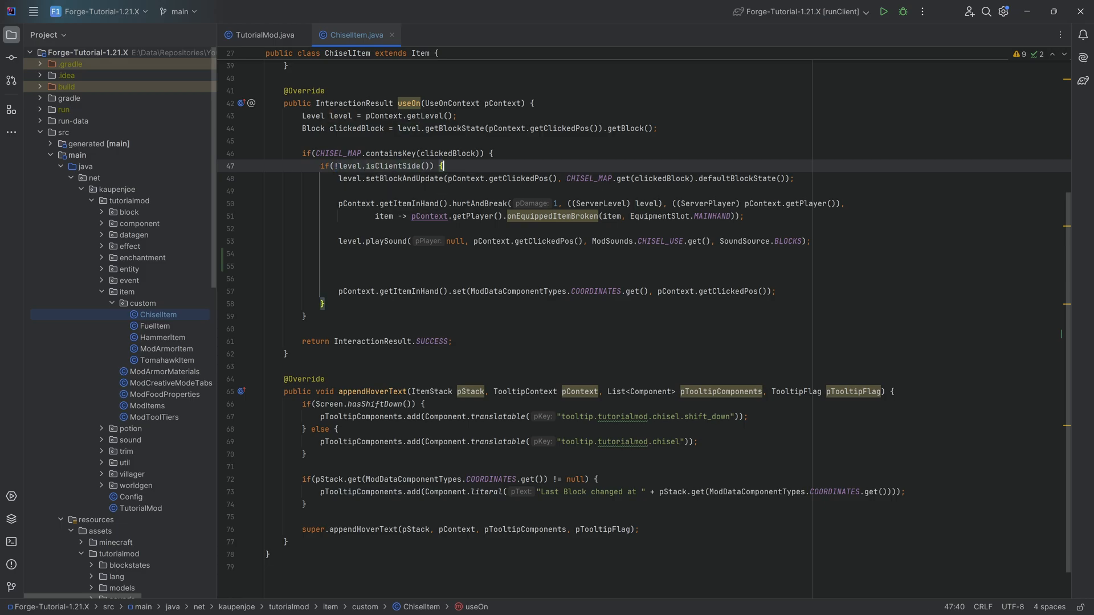
{"action": "left_click_drag", "start_coordinate": [322, 190], "coordinate": [775, 291]}
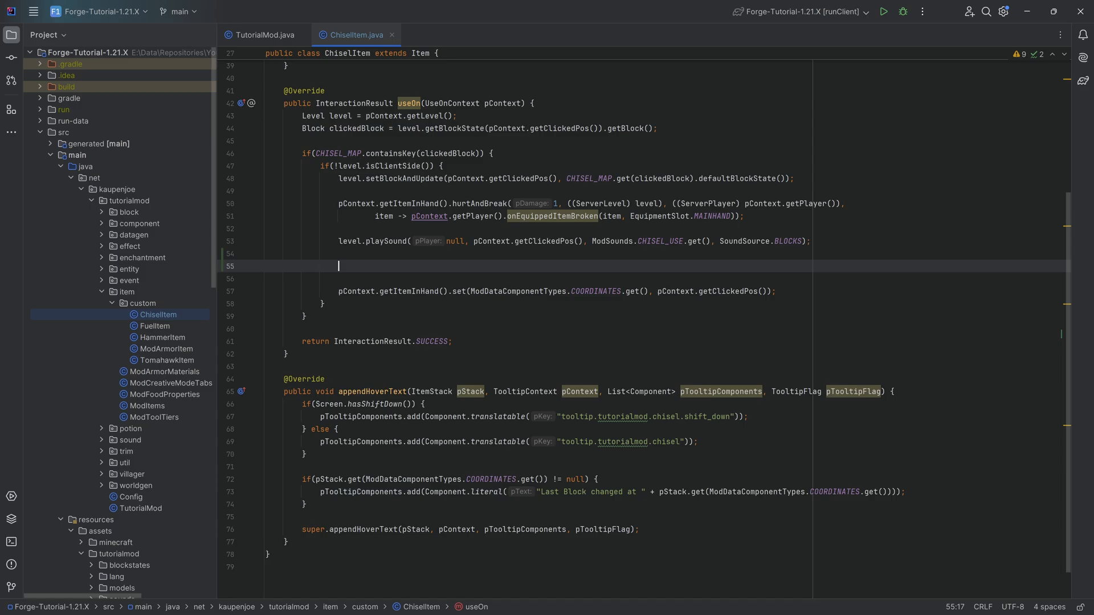
- Call ((ServerLevel) level).sendParticles with a new BlockParticleOption of ParticleTypes.BLOCK from the clicked block's state
{"action": "type", "text": "level"}
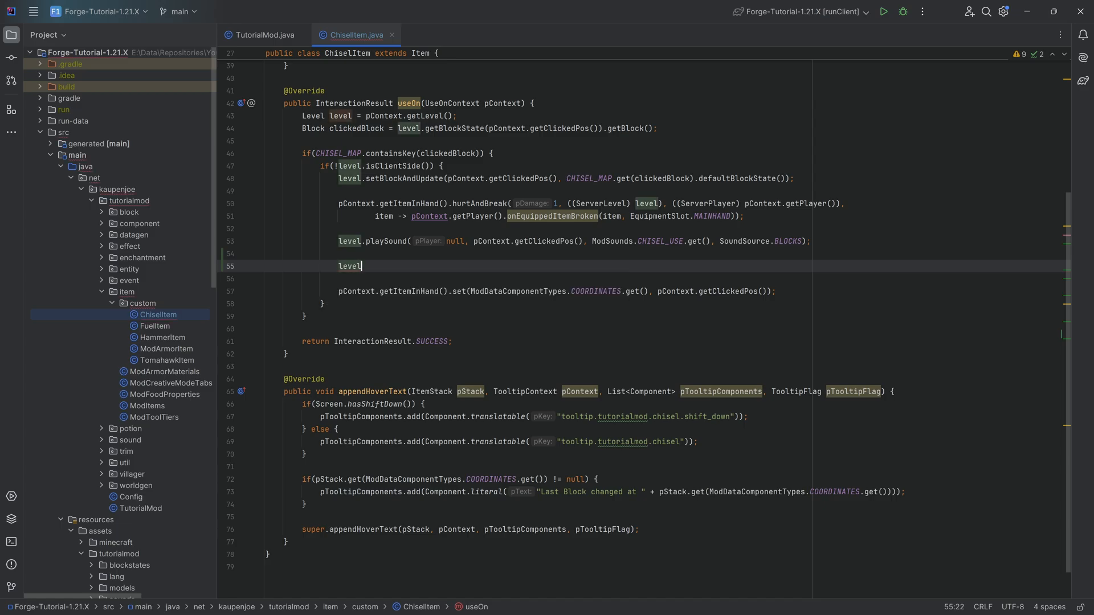
{"action": "type", "text": ".sendParticles("}
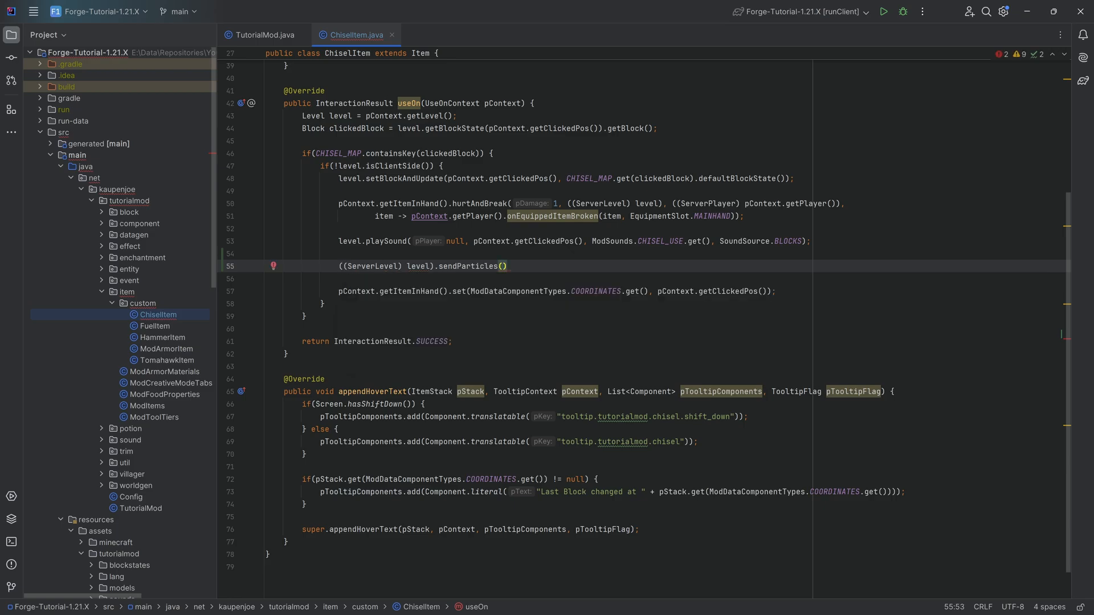
{"action": "left_click", "coordinate": [383, 267]}
{"action": "type", "text": ";"}
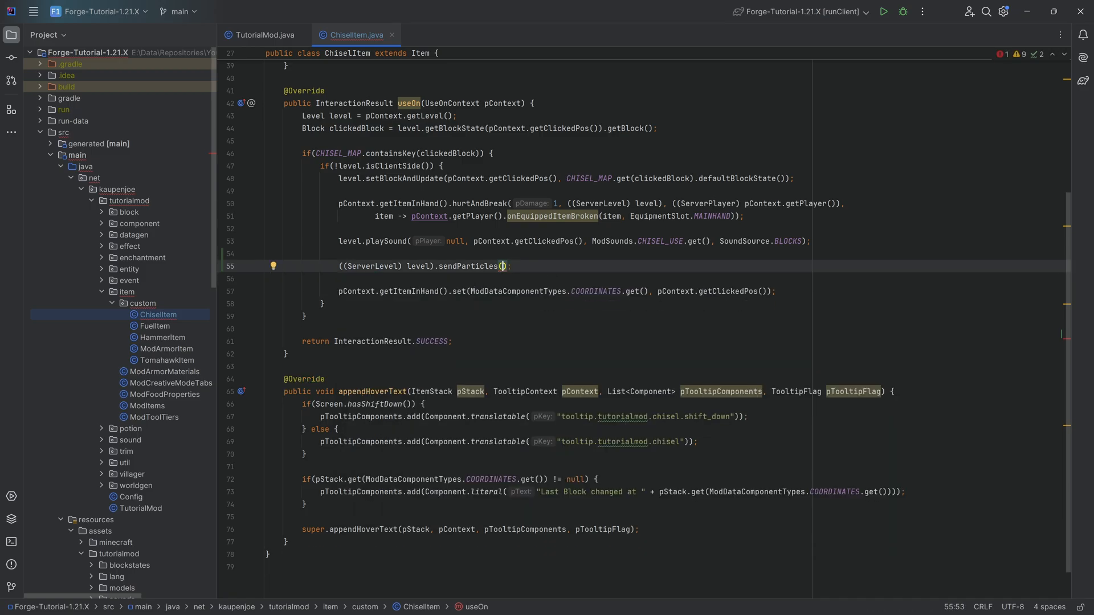
{"action": "double_click", "coordinate": [469, 267]}
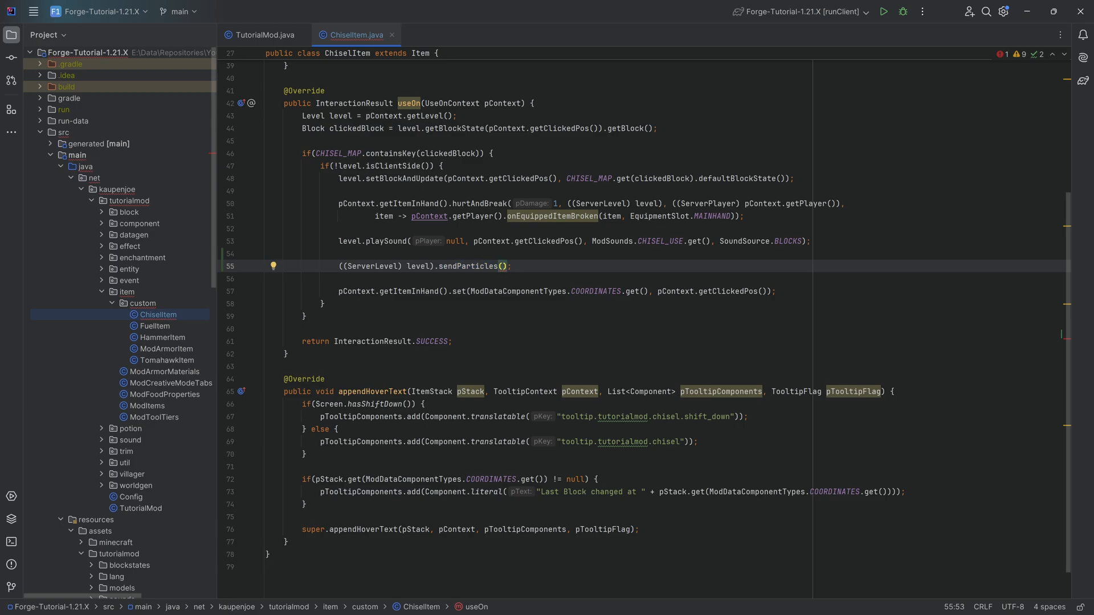
{"action": "type", "text": "new Block"}
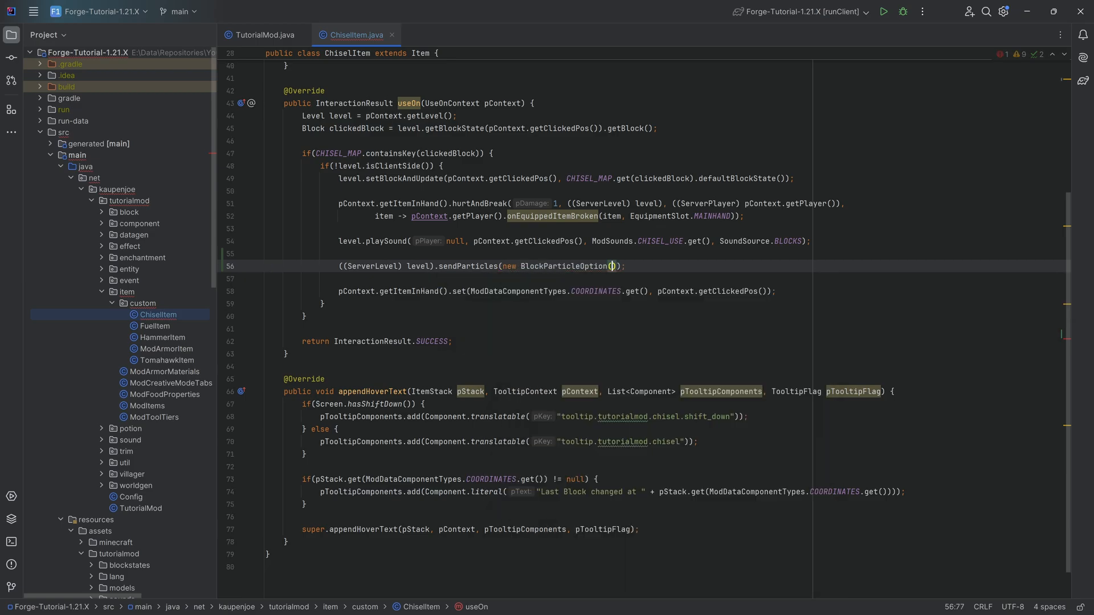
{"action": "type", "text": "Par"}
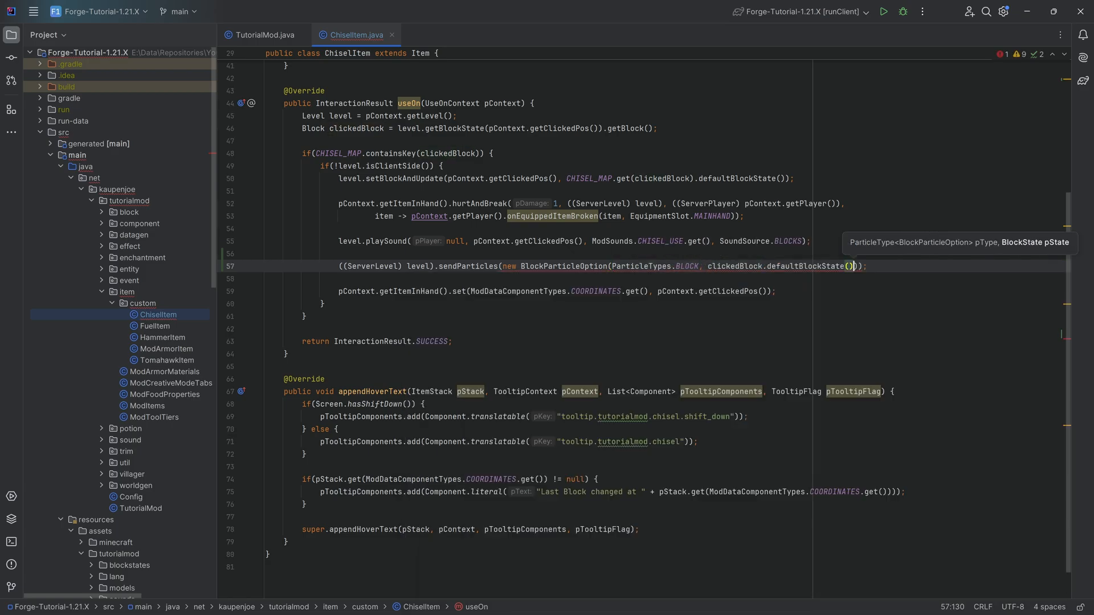
- Add position arguments getX()+0.5, getY()+1.0, getZ()+0.5 and a particle count of 10
{"action": "key", "text": "enter"}
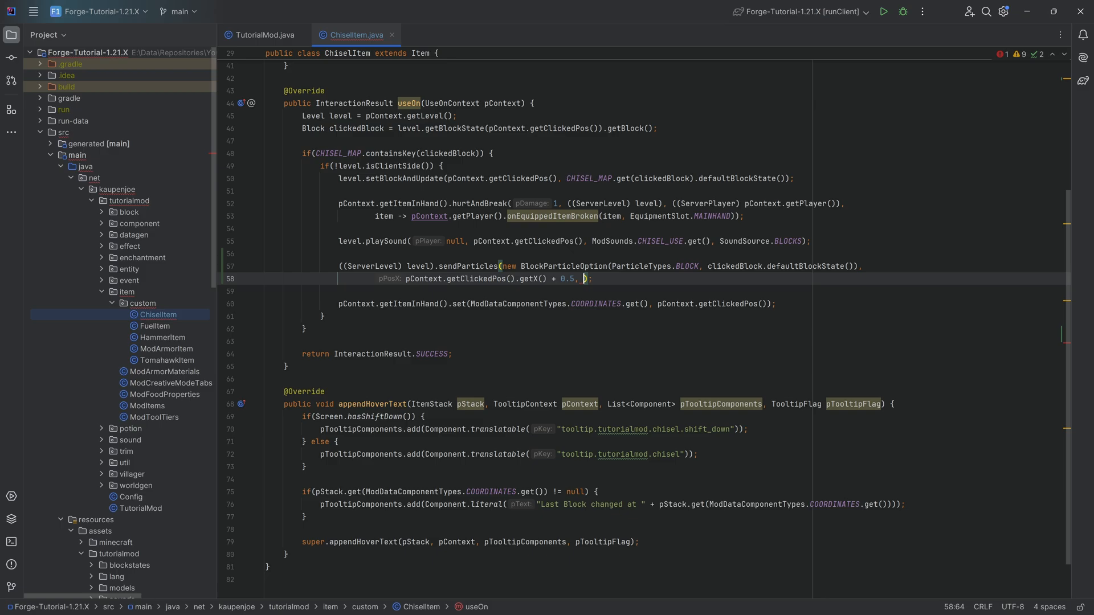
{"action": "type", "text": "pContext.getClickedPos().getY() + 1.0,"}
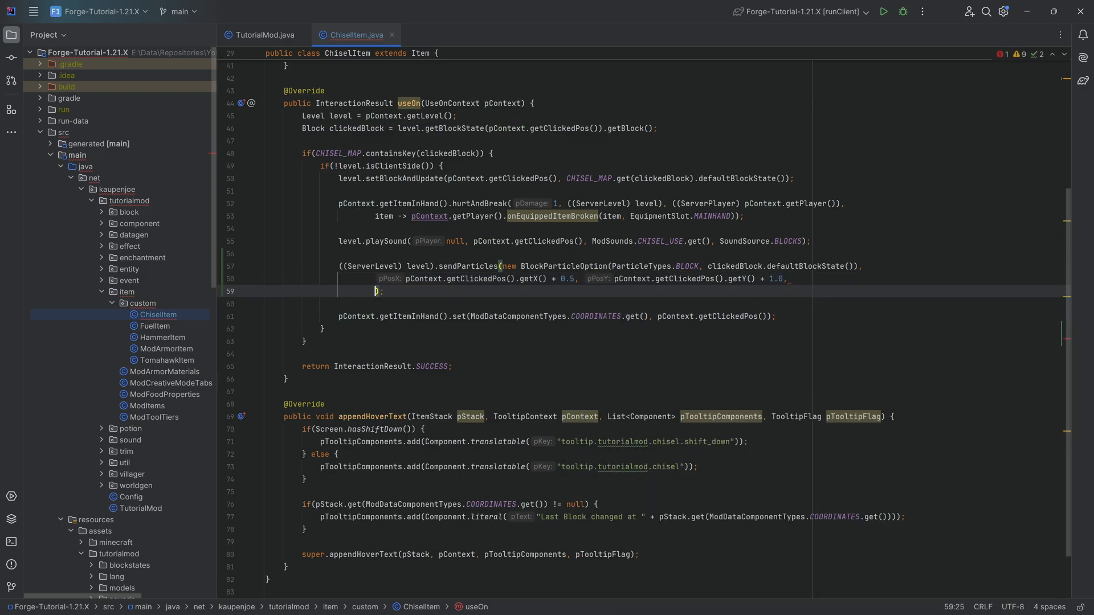
{"action": "type", "text": "pContext.getClickedPos().get("}
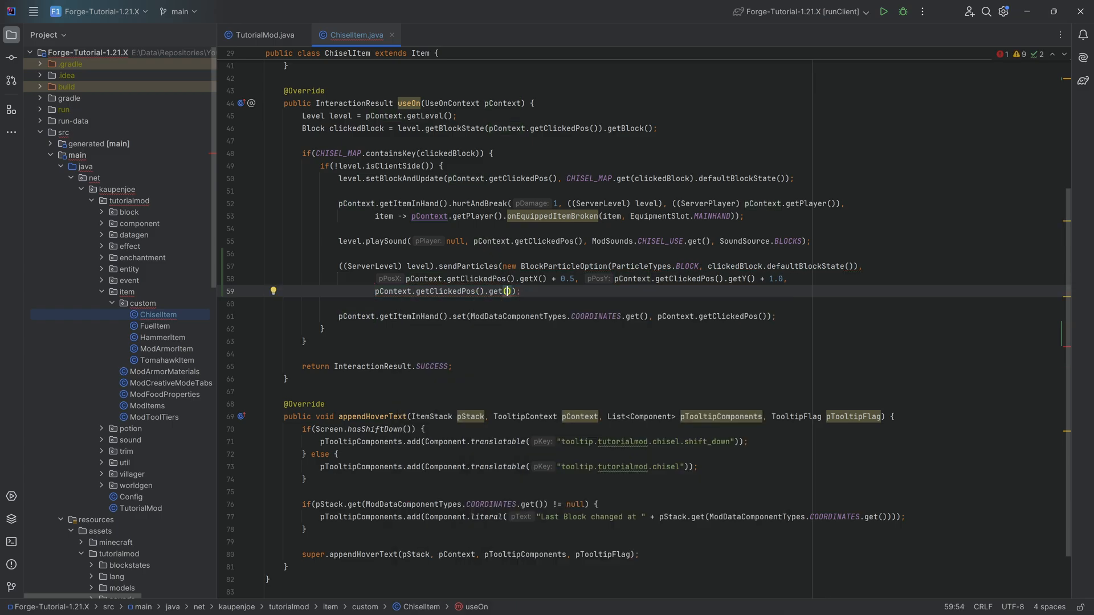
{"action": "type", "text": "Z"}
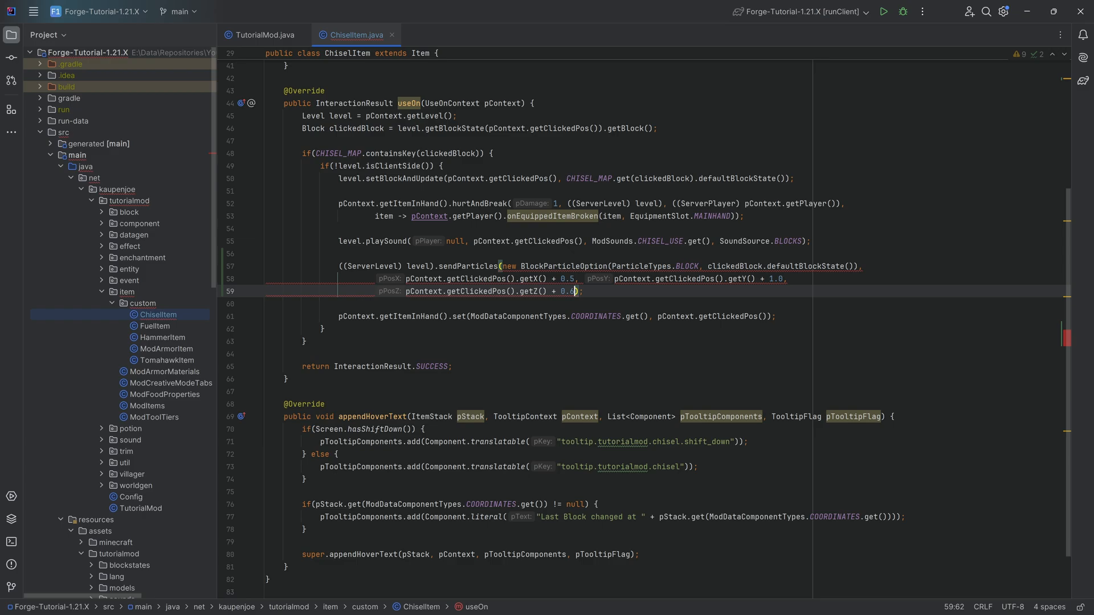
{"action": "type", "text": "0.5,"}
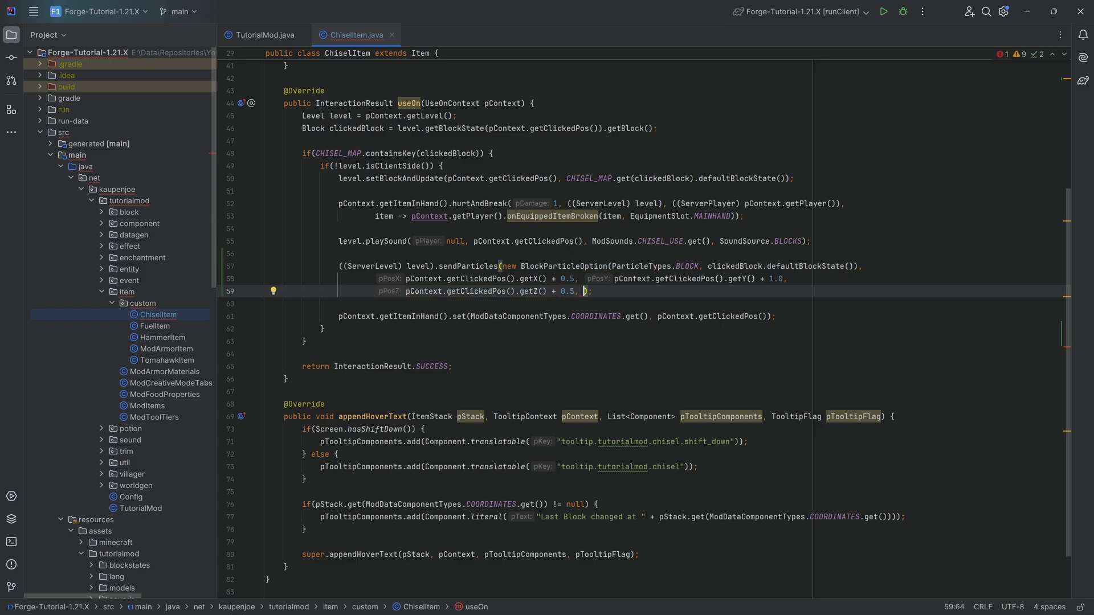
{"action": "type", "text": ", 10, 0, 0, 0, 1"}
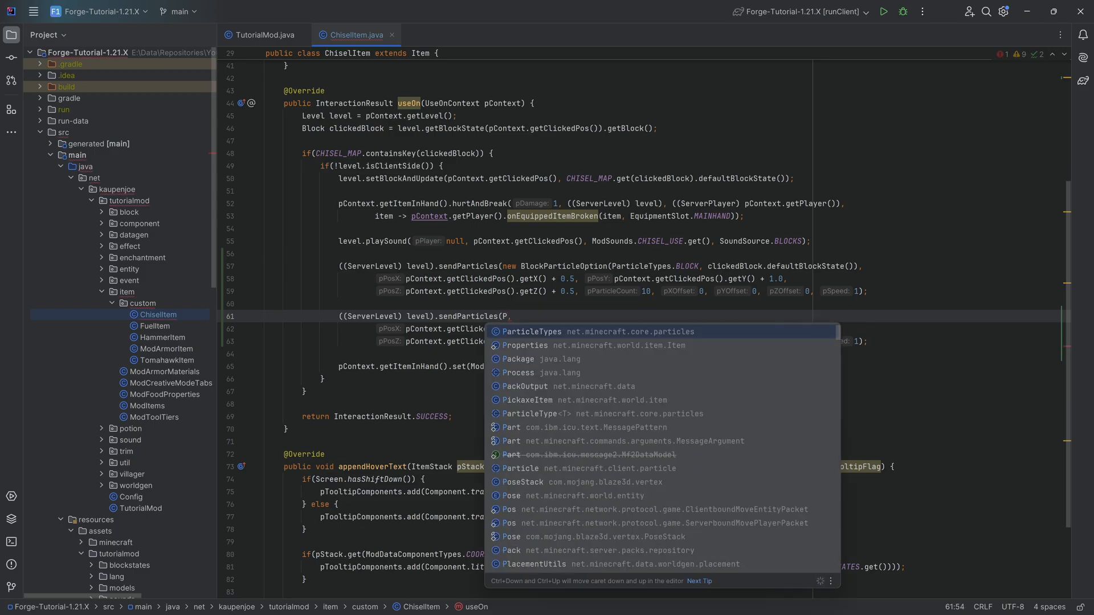
- Set the second call's type to ParticleTypes.HAPPY_VILLAGER with Y offset 1.5, count 5 and speed 3
{"action": "type", "text": "ParticleTypes."}
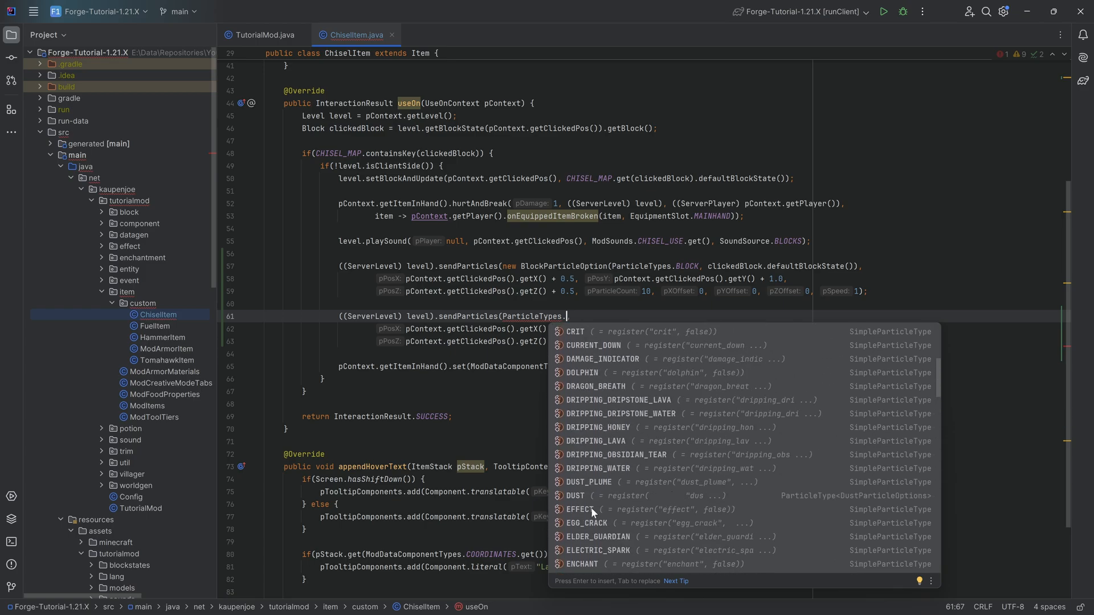
{"action": "scroll", "scroll_direction": "down", "scroll_amount": 3}
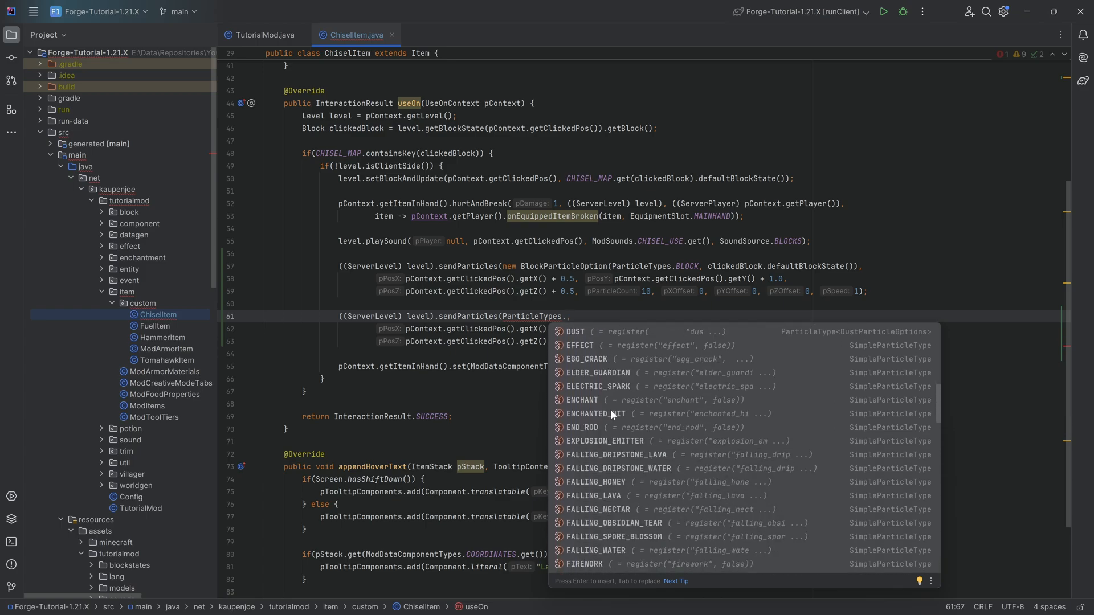
{"action": "scroll", "scroll_direction": "down", "scroll_amount": 3}
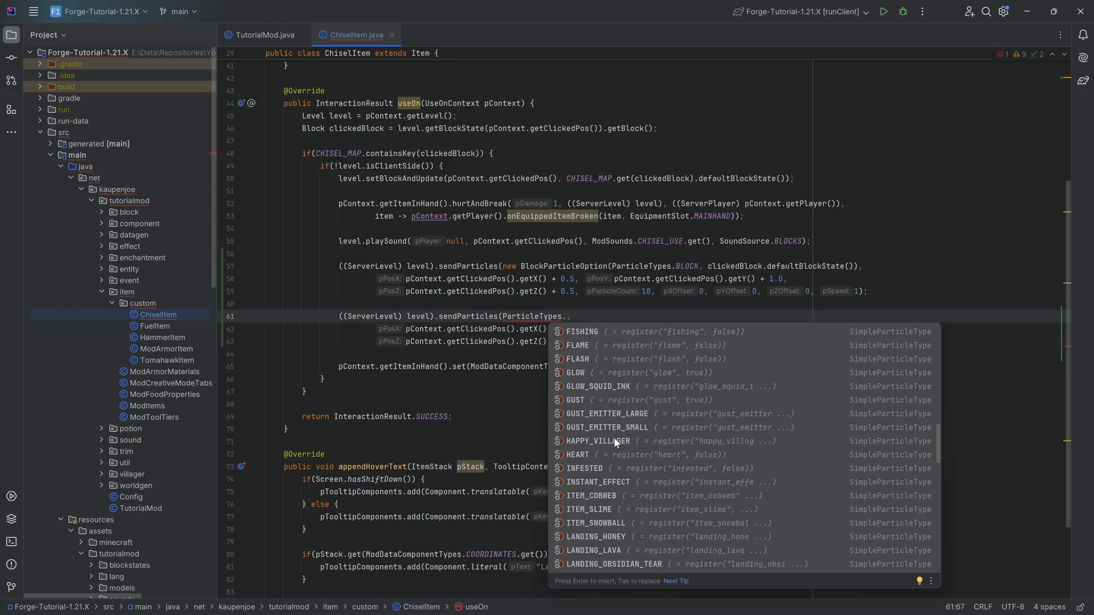
{"action": "type", "text": "LOVE"}
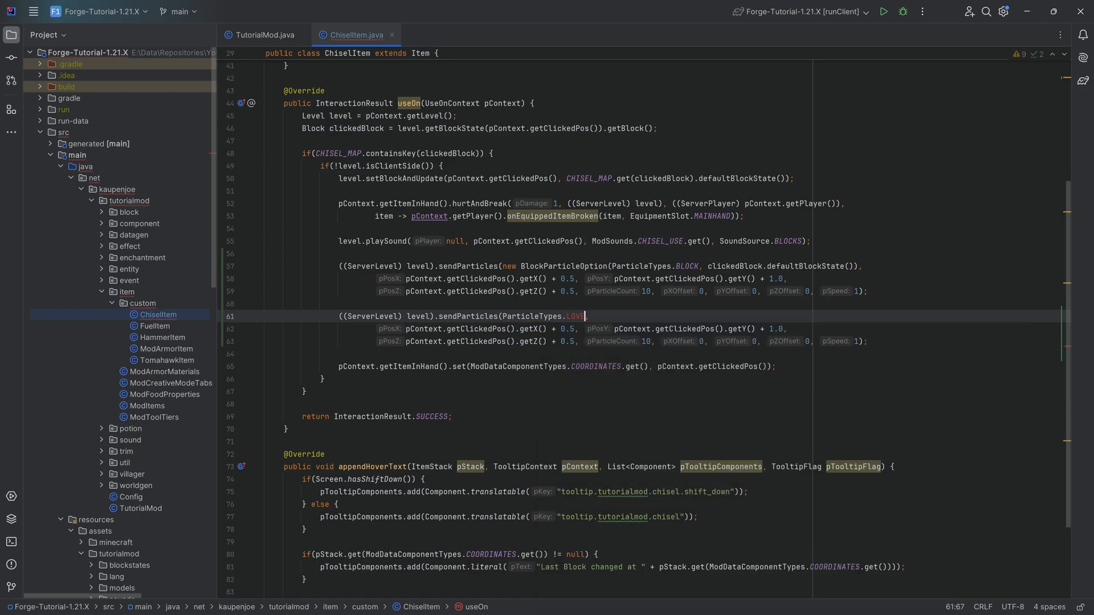
{"action": "type", "text": "HAPPY_VILLAGER,"}
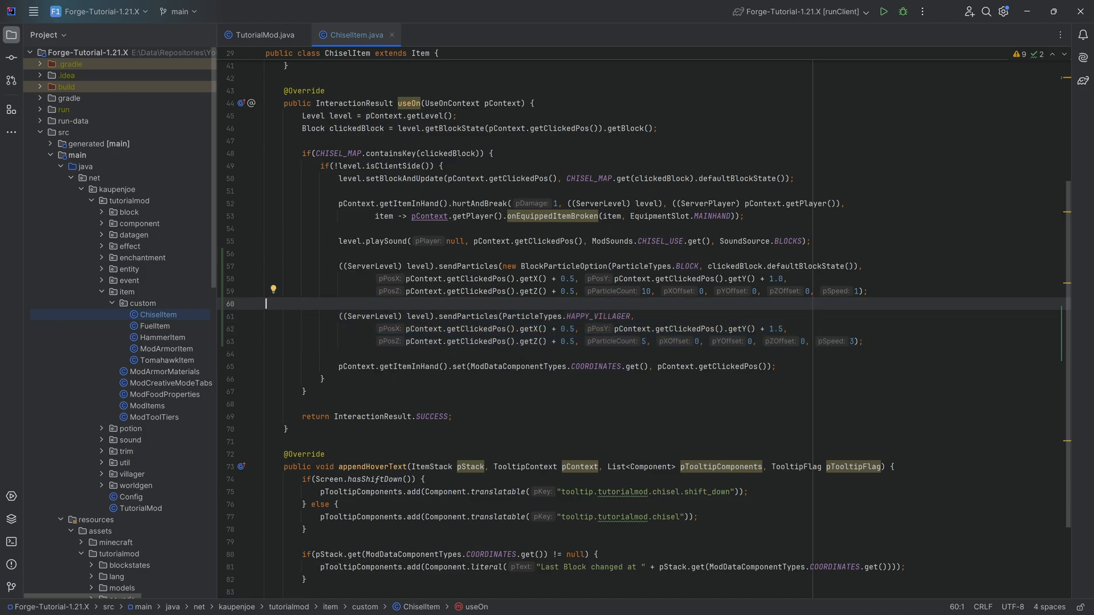
{"action": "left_click", "coordinate": [809, 240]}
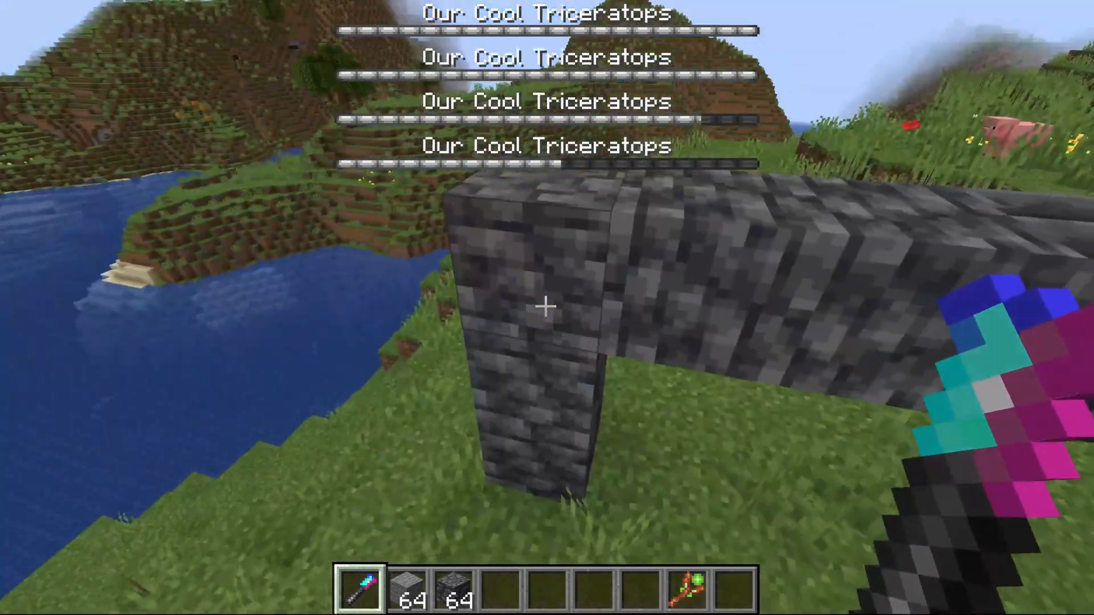
{"action": "mouse_move", "coordinate": [547, 308]}
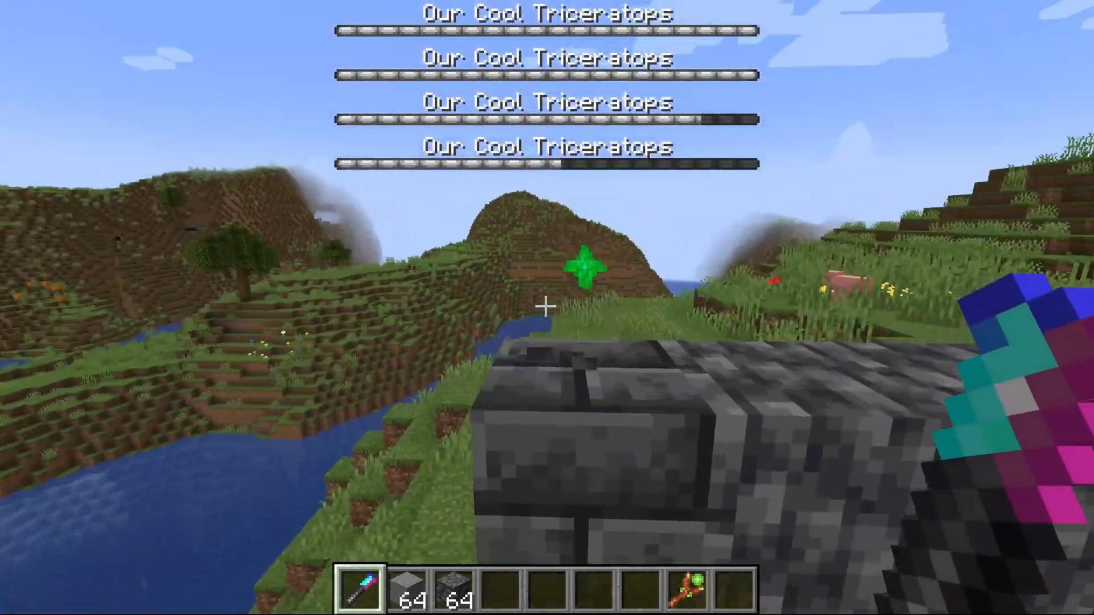